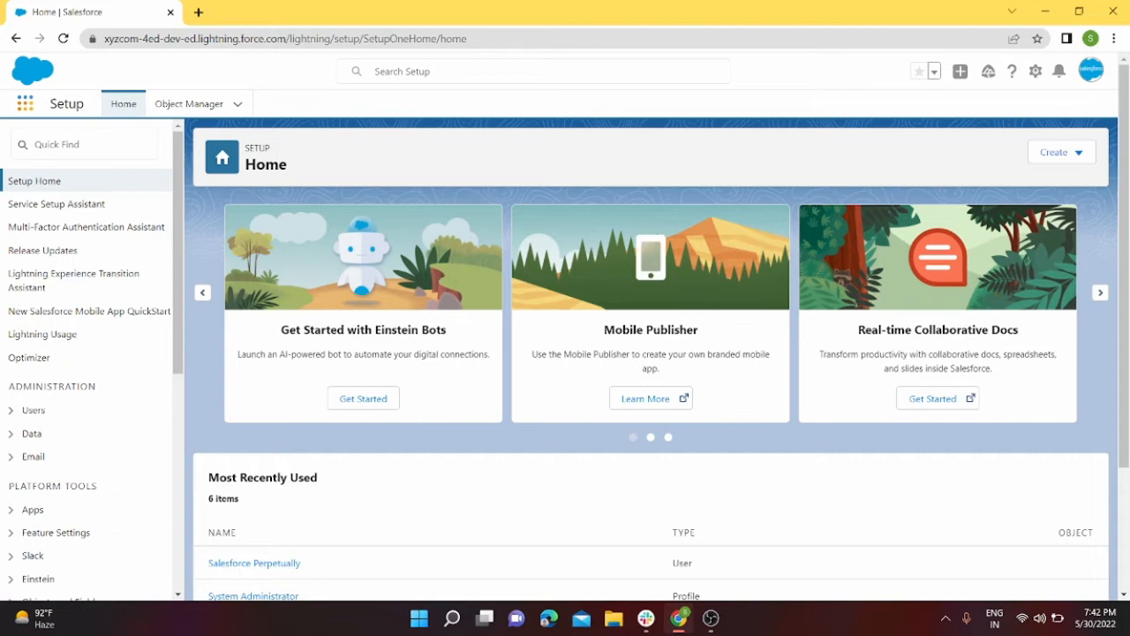
Return from Setup to the Service app's Lightning Home page.
{"action": "left_click", "coordinate": [25, 103]}
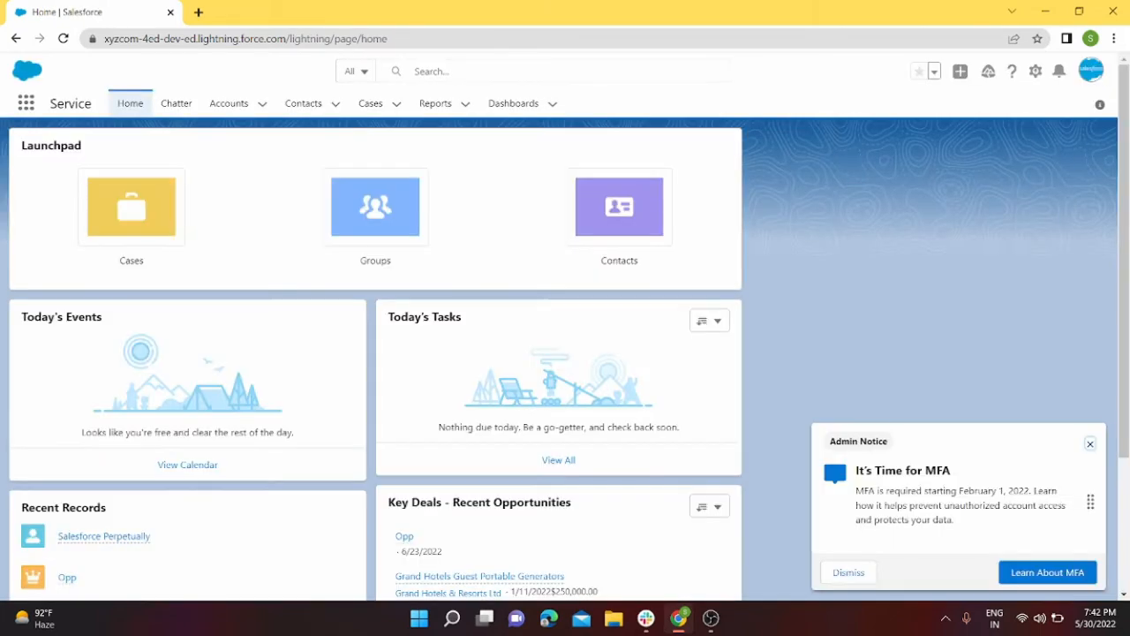
Switch to Salesforce Classic from the profile avatar menu.
{"action": "left_click", "coordinate": [1092, 71]}
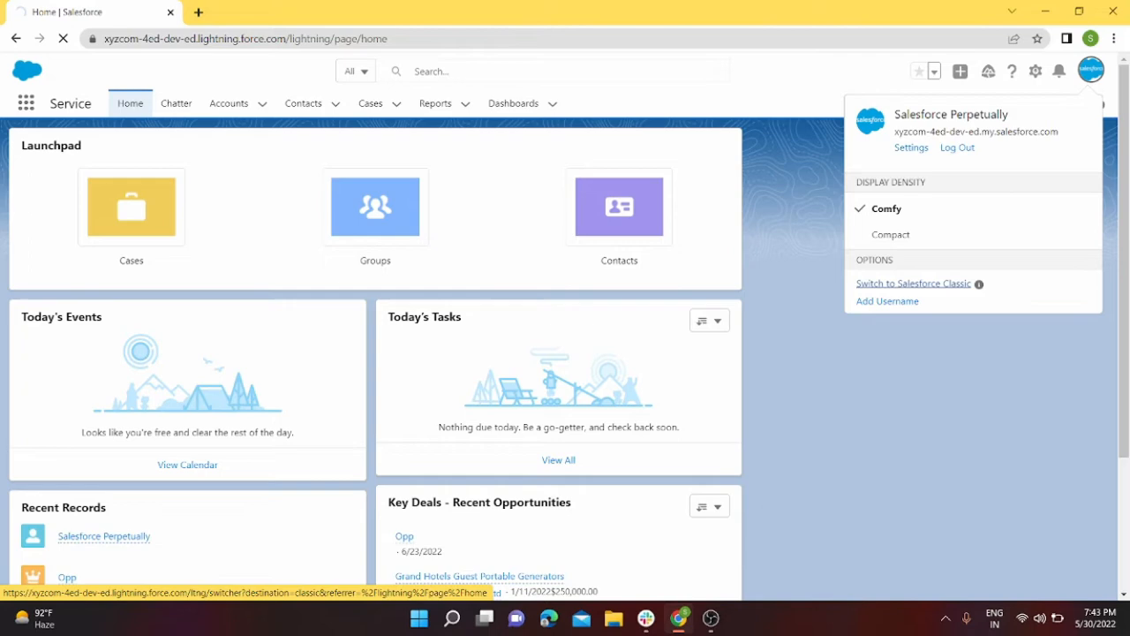
{"action": "left_click", "coordinate": [913, 283]}
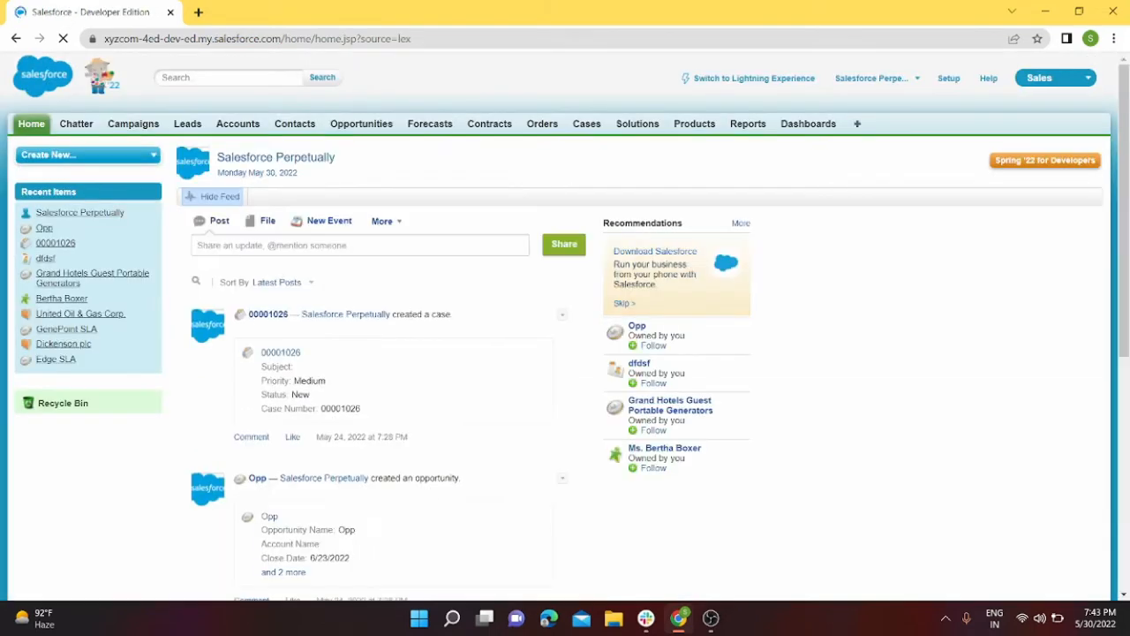
Switch back to Lightning Experience from the Classic header.
{"action": "left_click", "coordinate": [63, 39]}
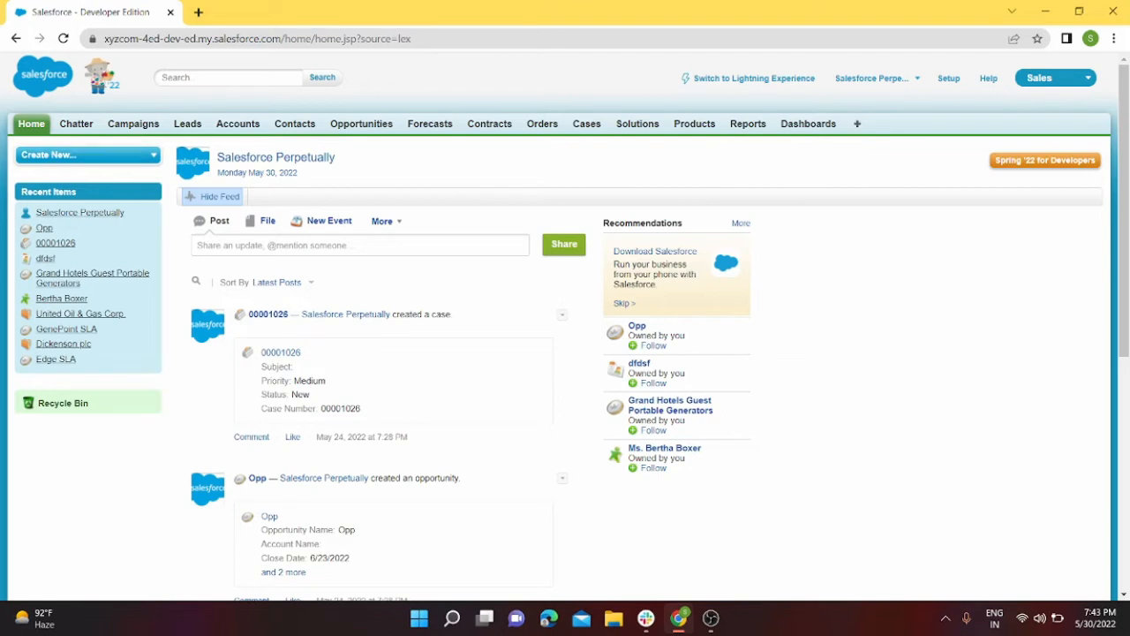
{"action": "left_click", "coordinate": [753, 78]}
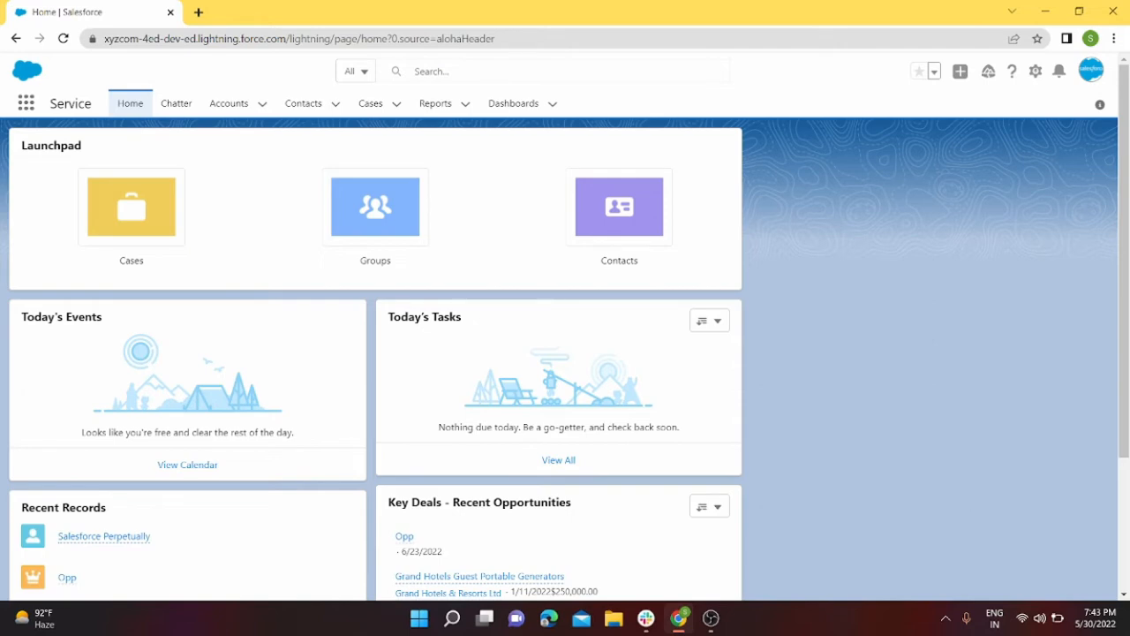
Show the gear's setup options, including Edit Page, over the Service Home page.
{"action": "left_click", "coordinate": [1035, 70]}
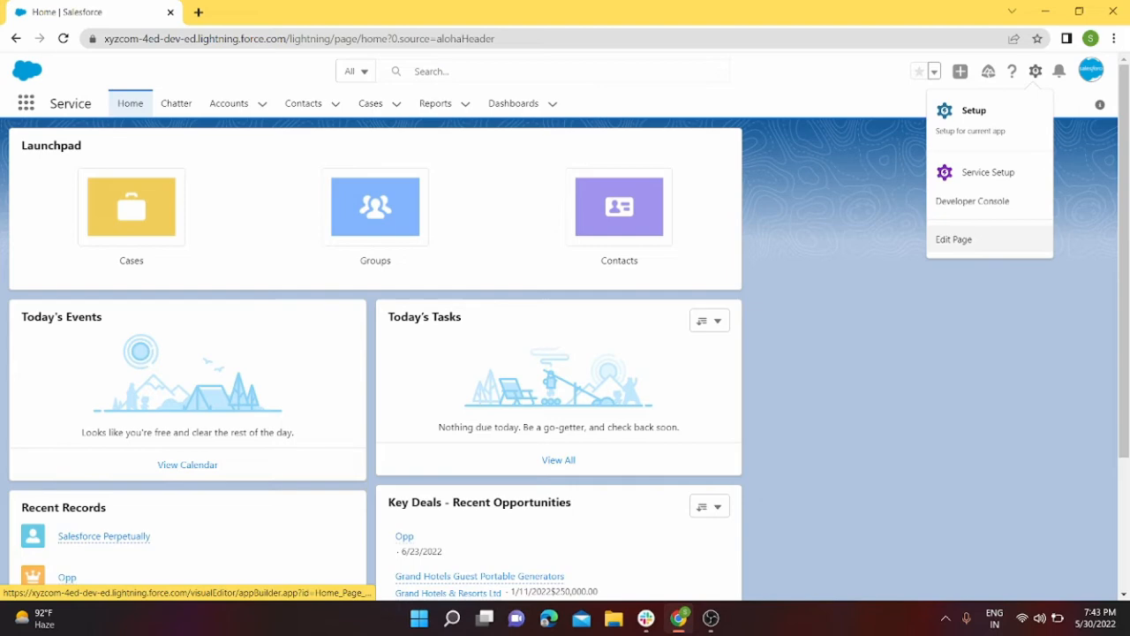